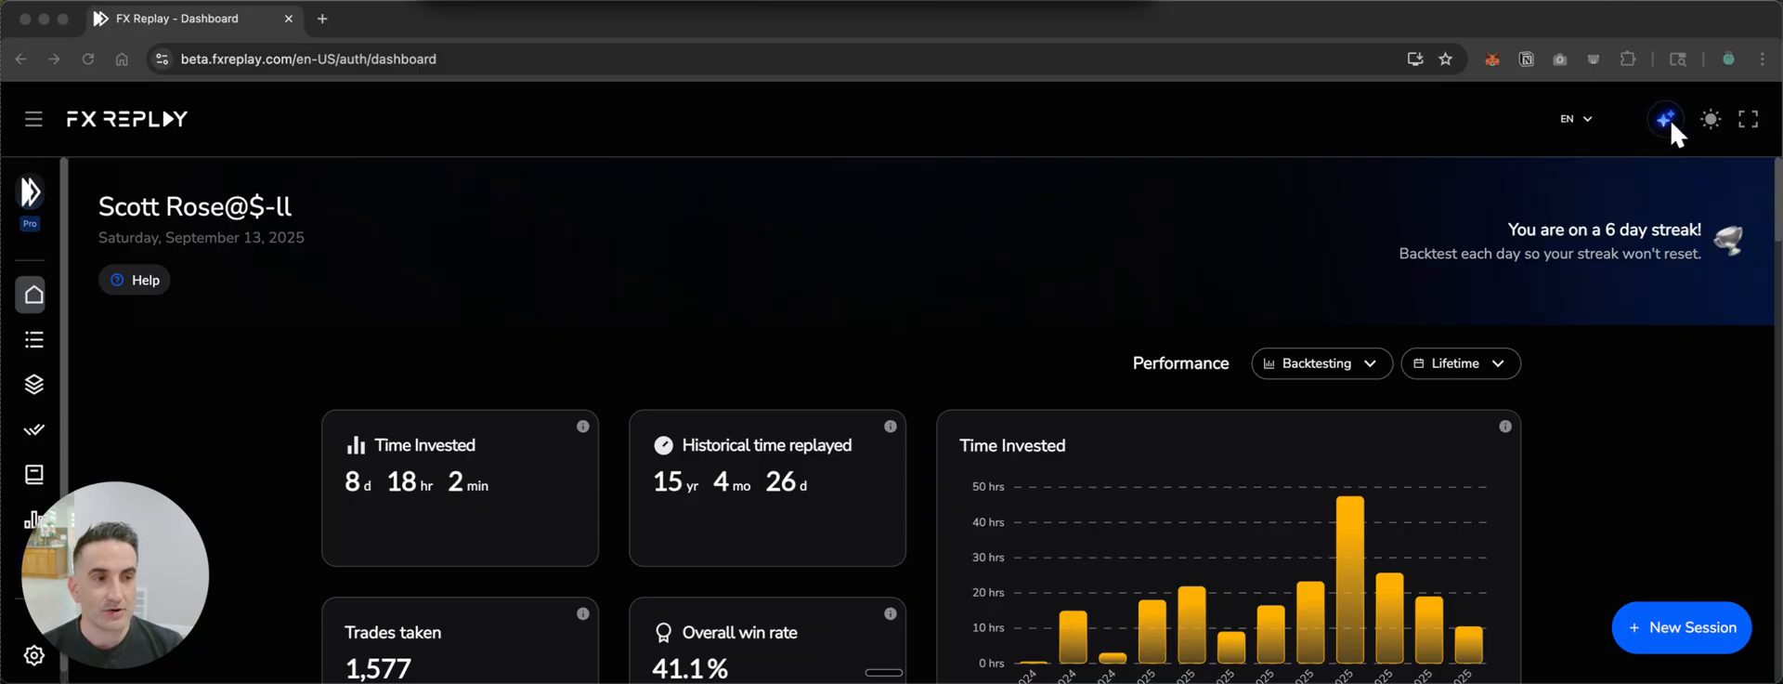
Ask the Mentor AI a suggested question about creating a session.
left_click(1664, 119)
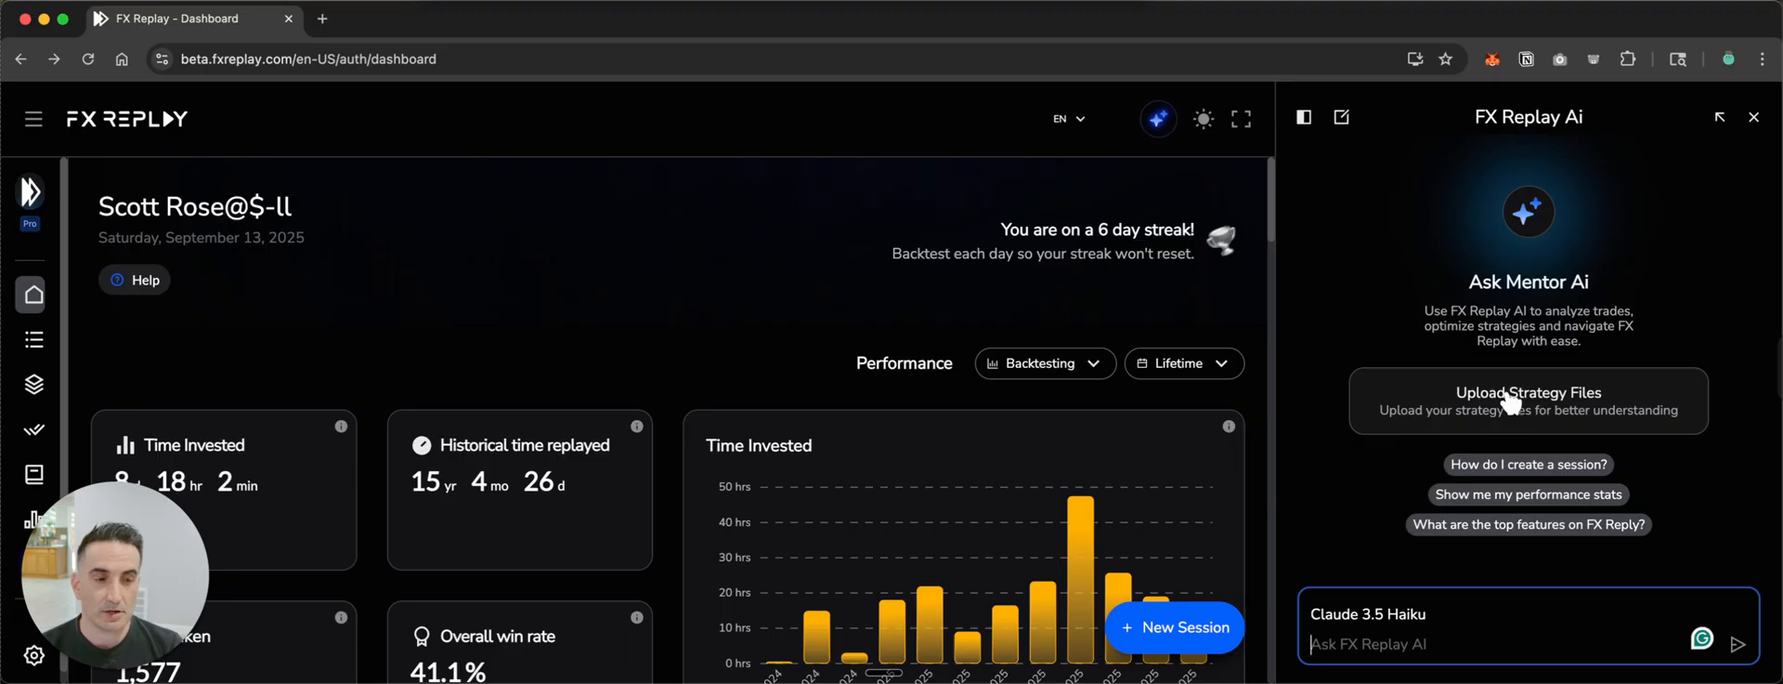
left_click(1529, 464)
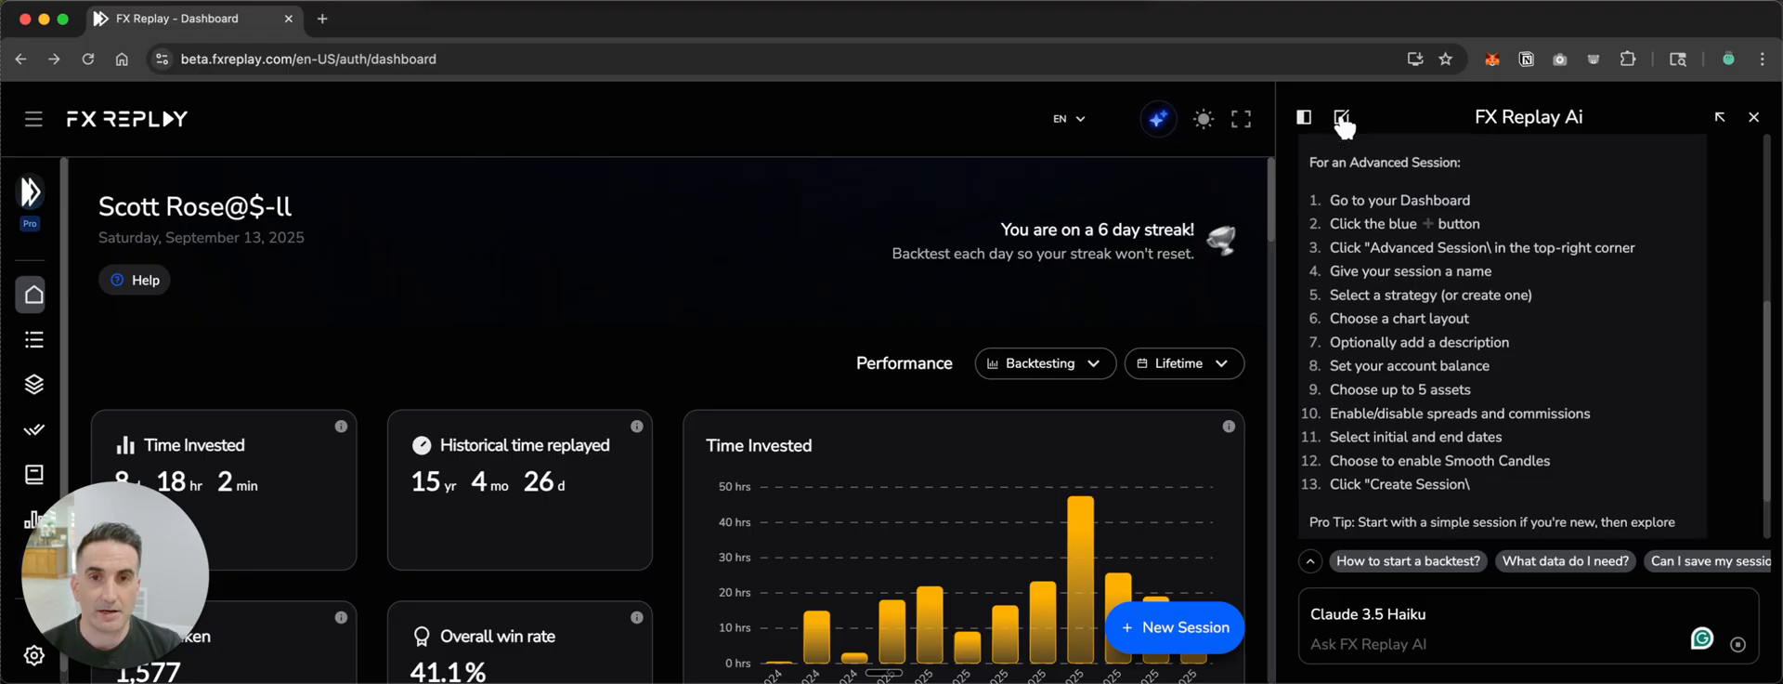
Start a fresh Mentor AI conversation showing the welcome and suggested questions.
left_click(1341, 117)
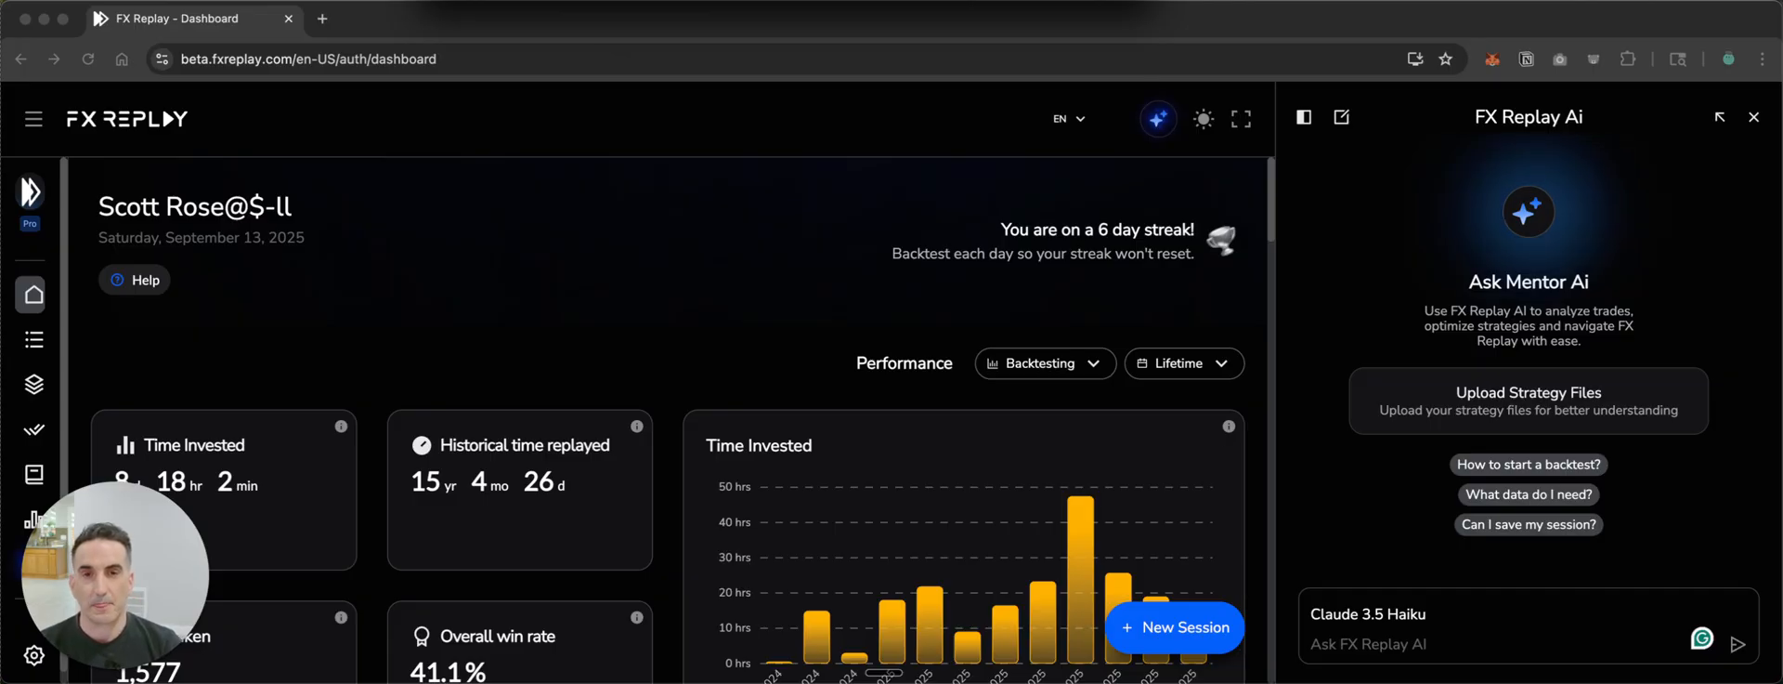
Ask the mentor what replaying historical time means and read its answer.
left_click(1523, 643)
type("What if historical time replayed?")
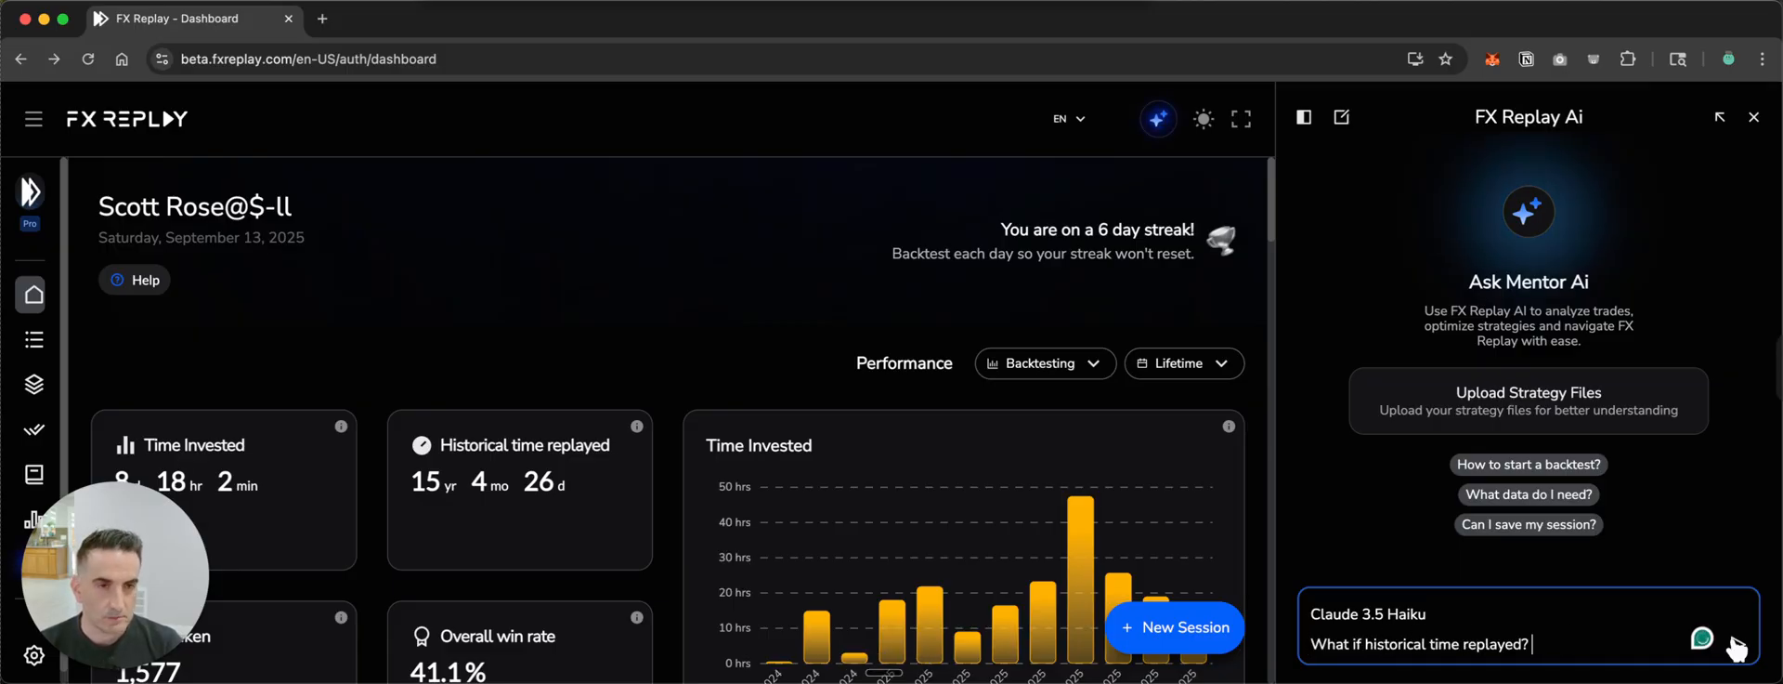
left_click(1739, 637)
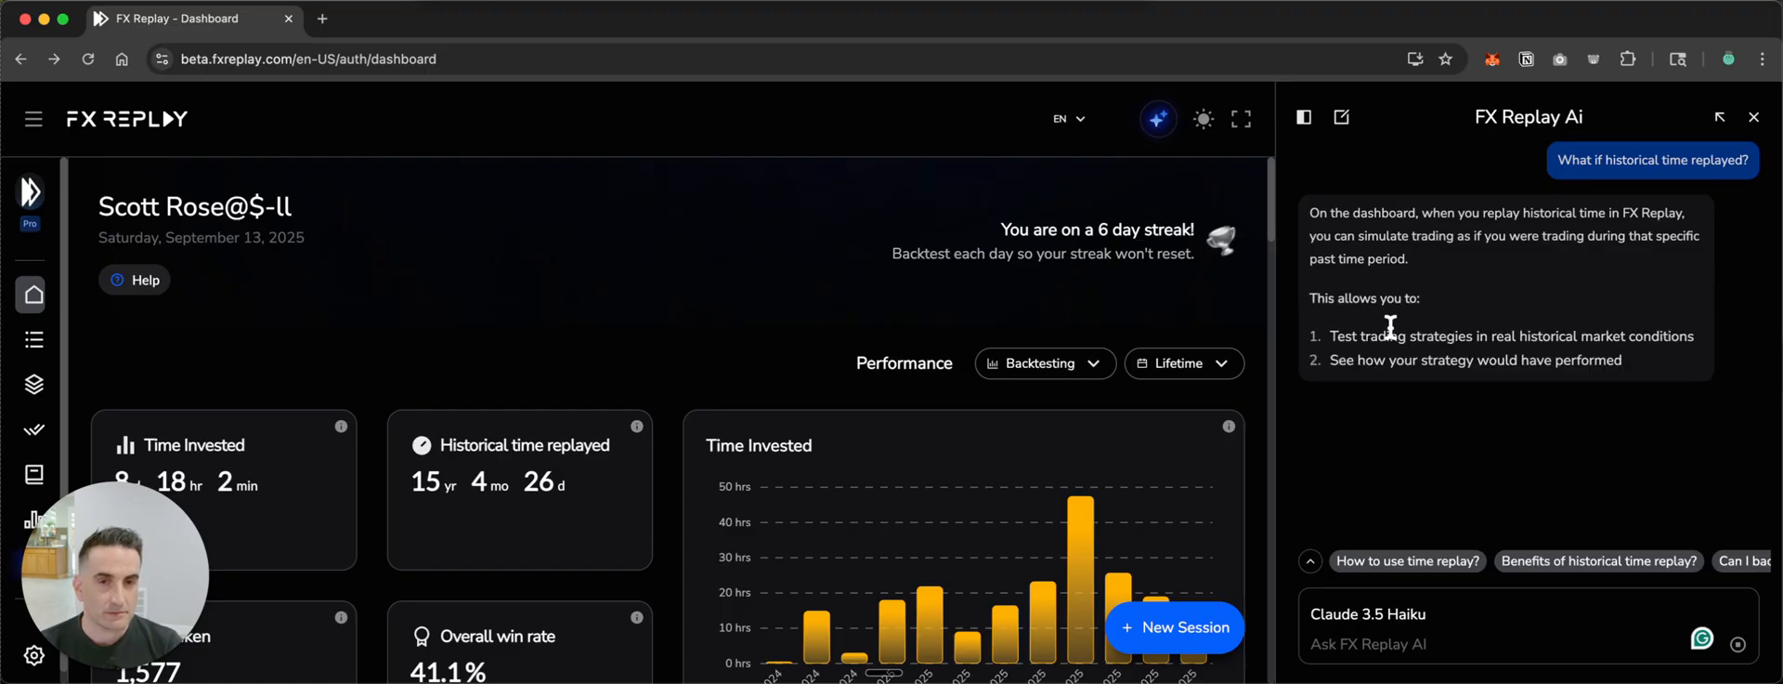
scroll("down", 3)
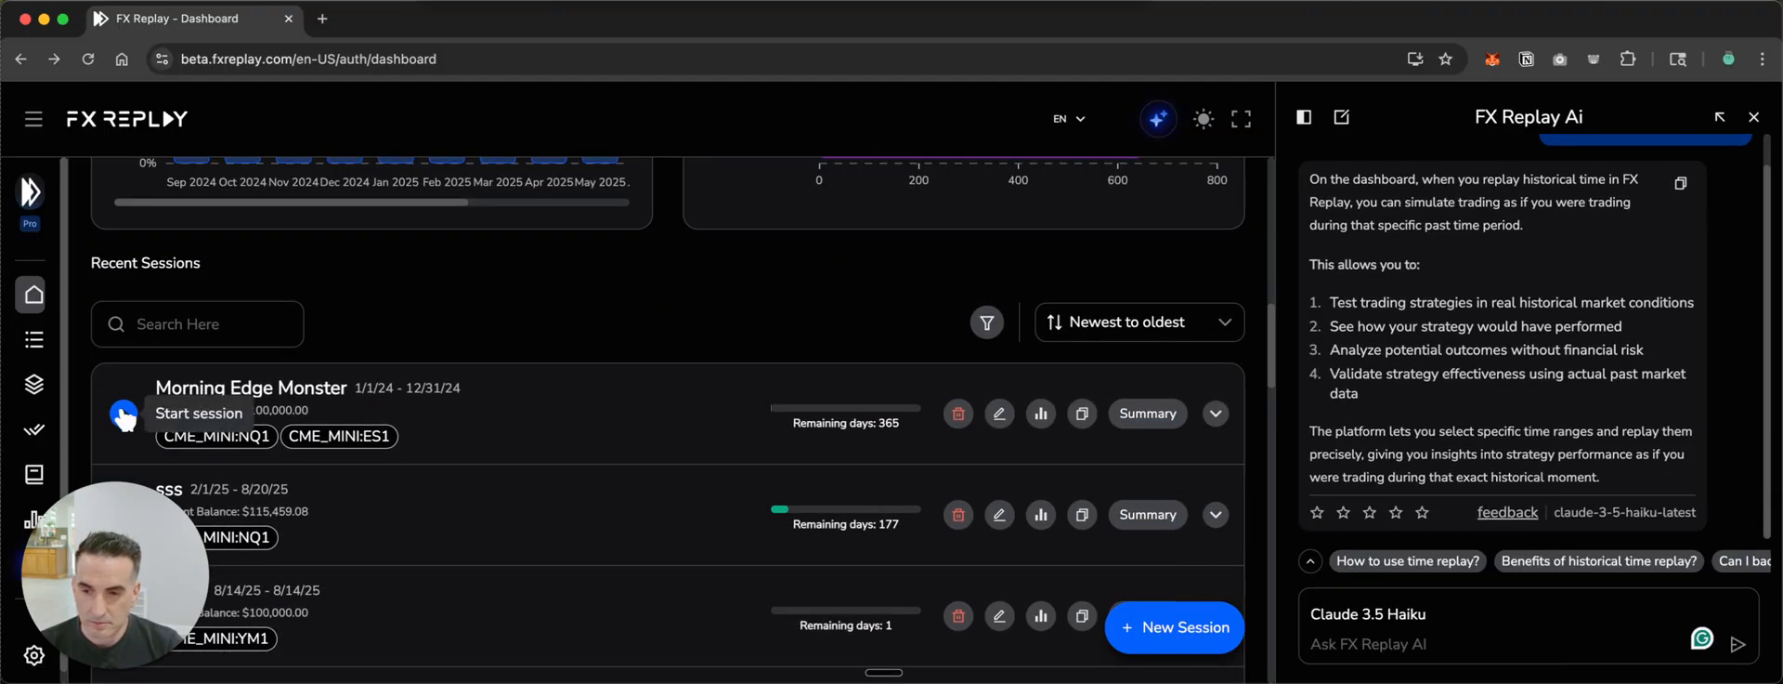
Launch the Morning Edge Monster session and ask 'How do I add RSI onto this chart?' in a new chat.
left_click(199, 413)
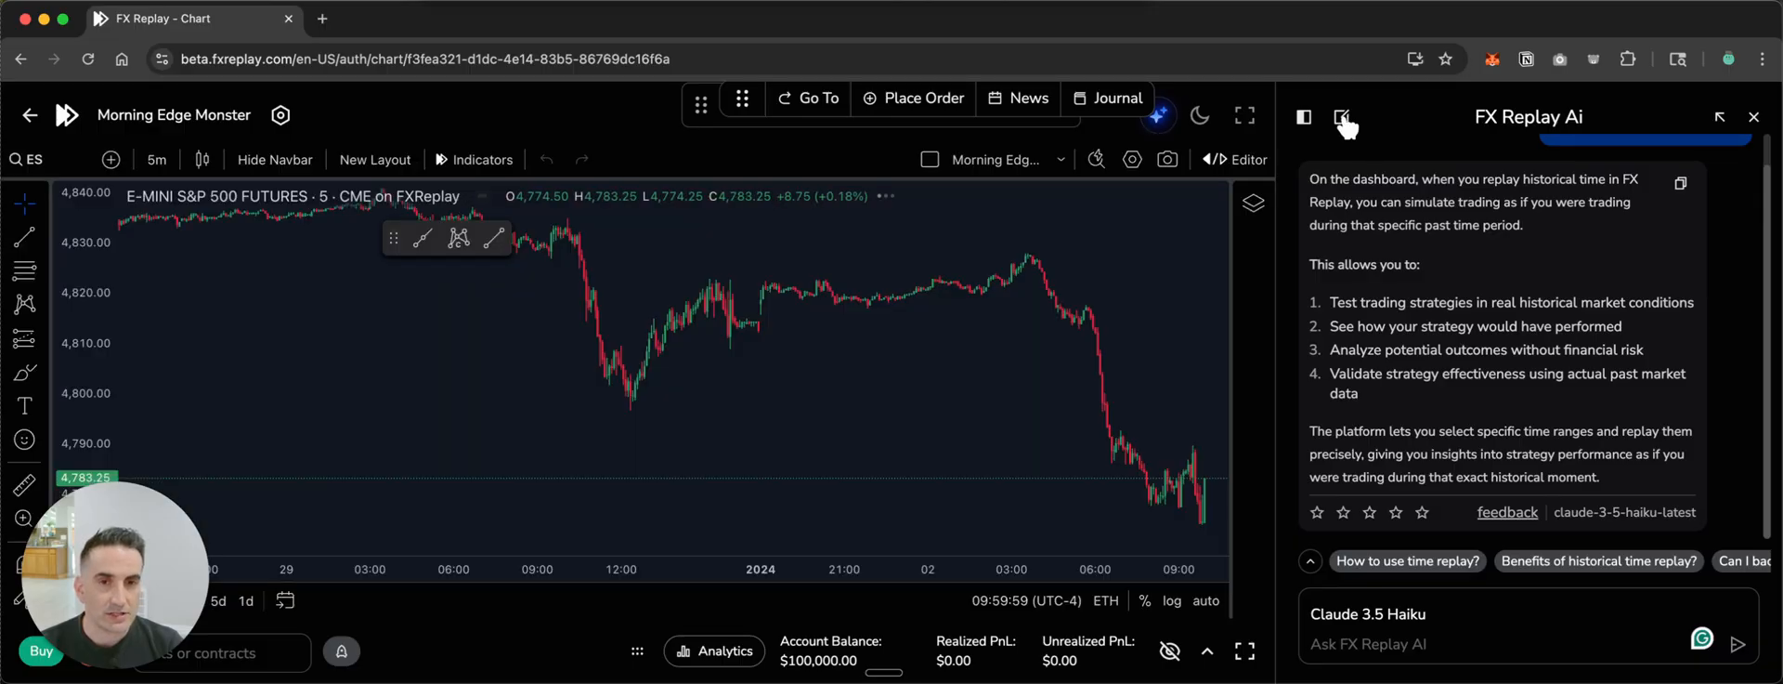
left_click(1345, 115)
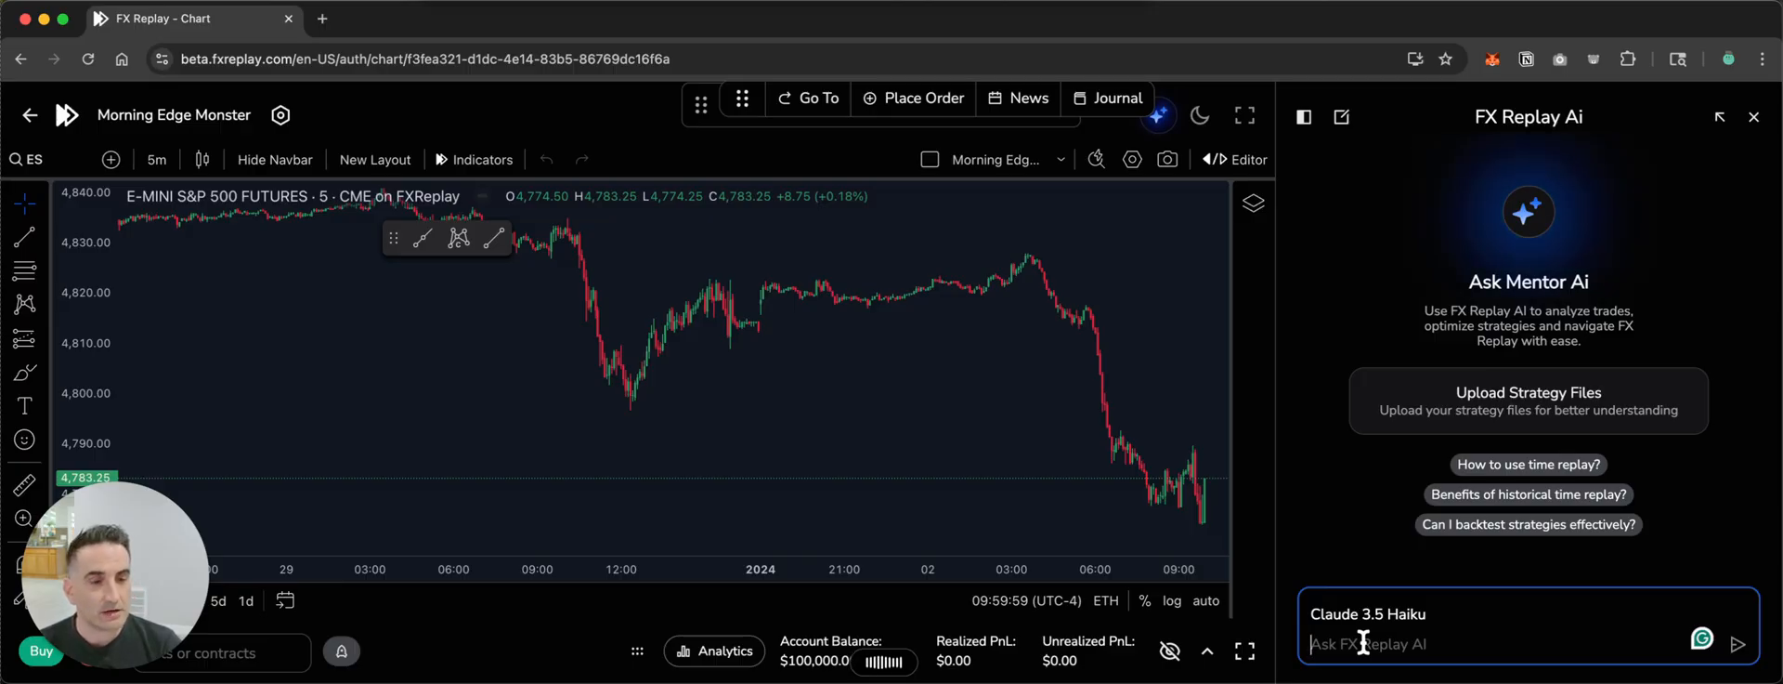
type("How do I add RSI onto this chart?")
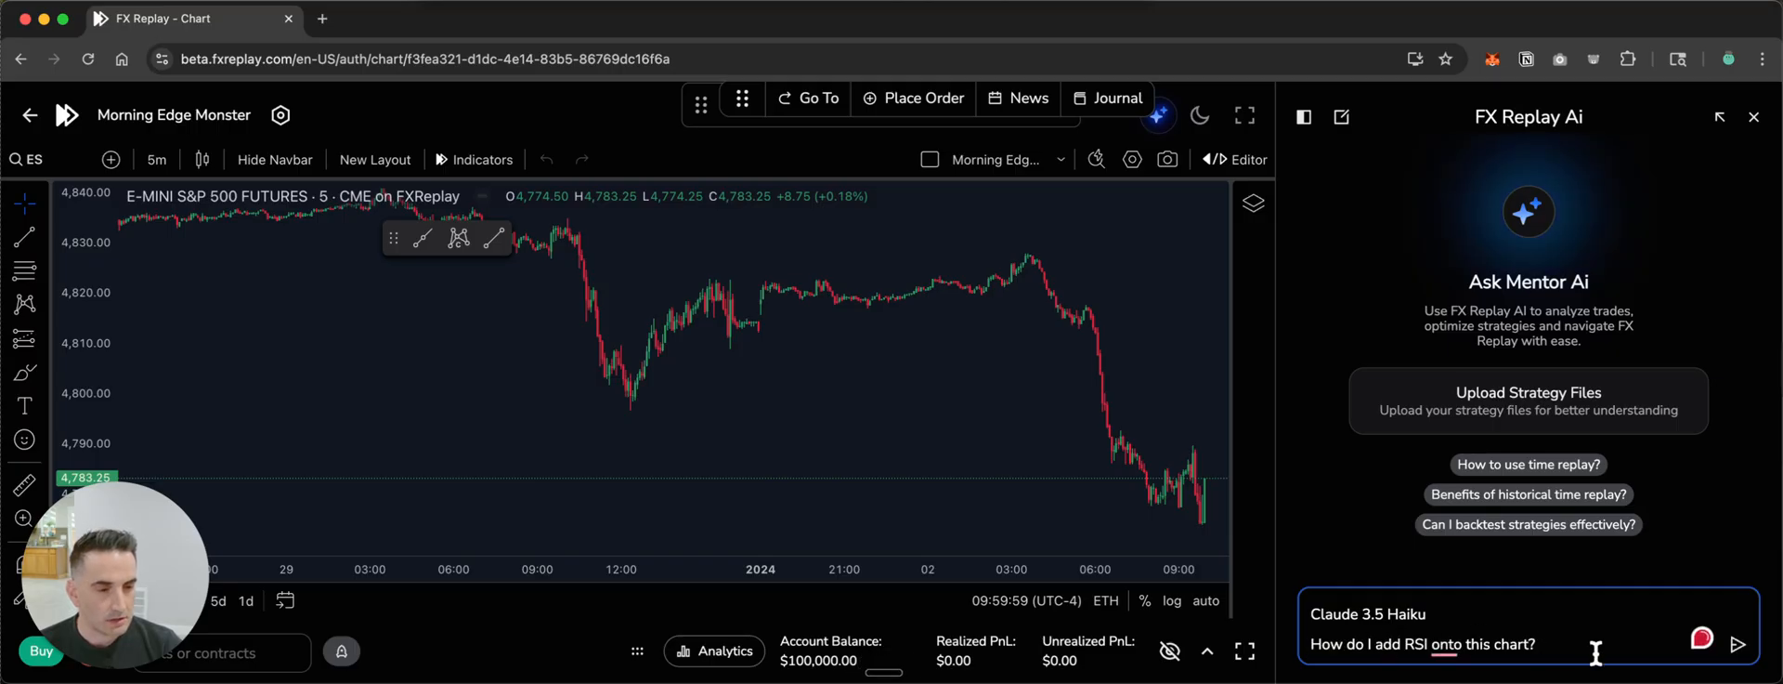
left_click(1738, 644)
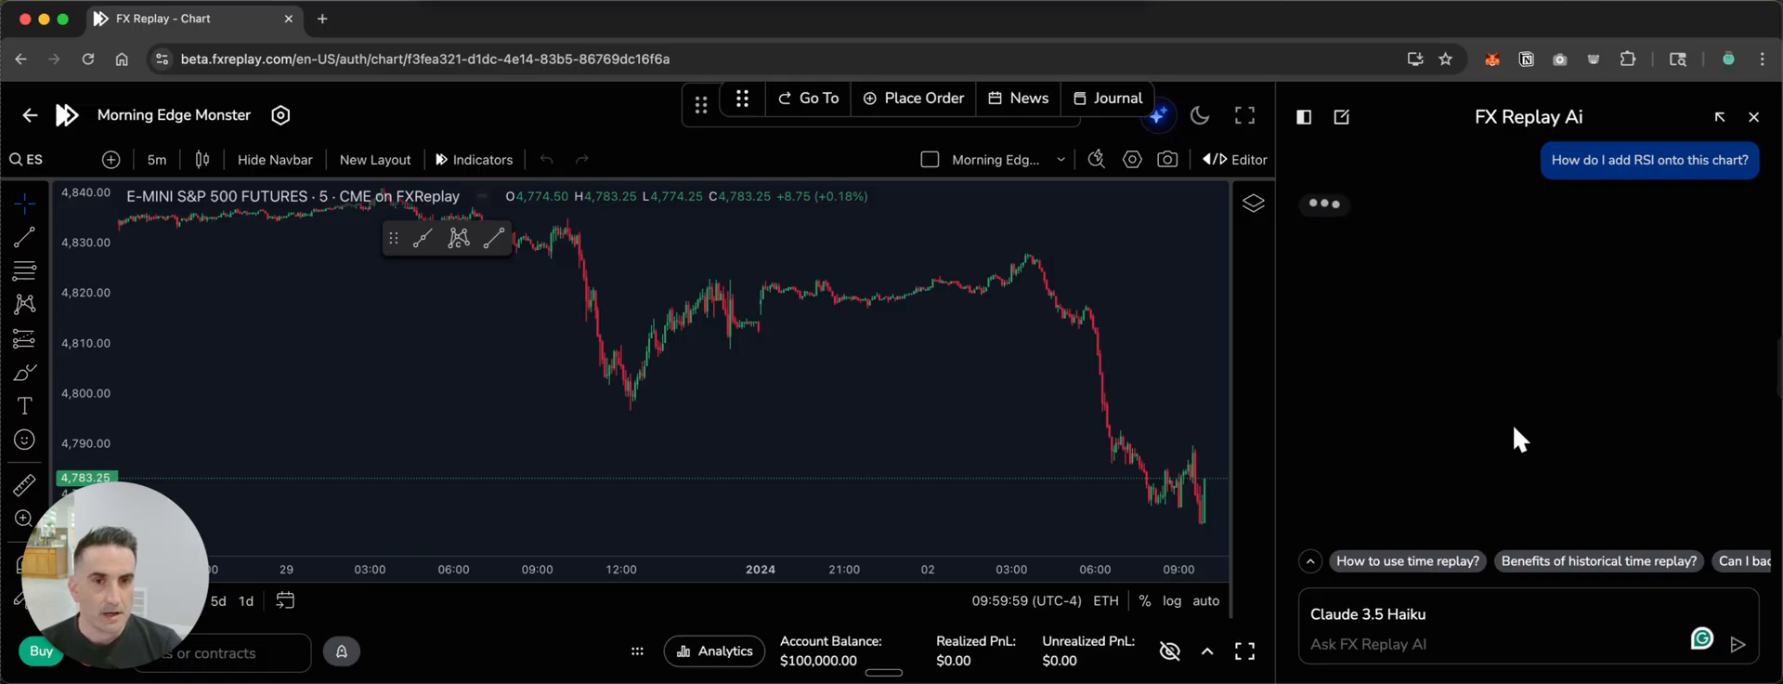
mouse_move(1466, 421)
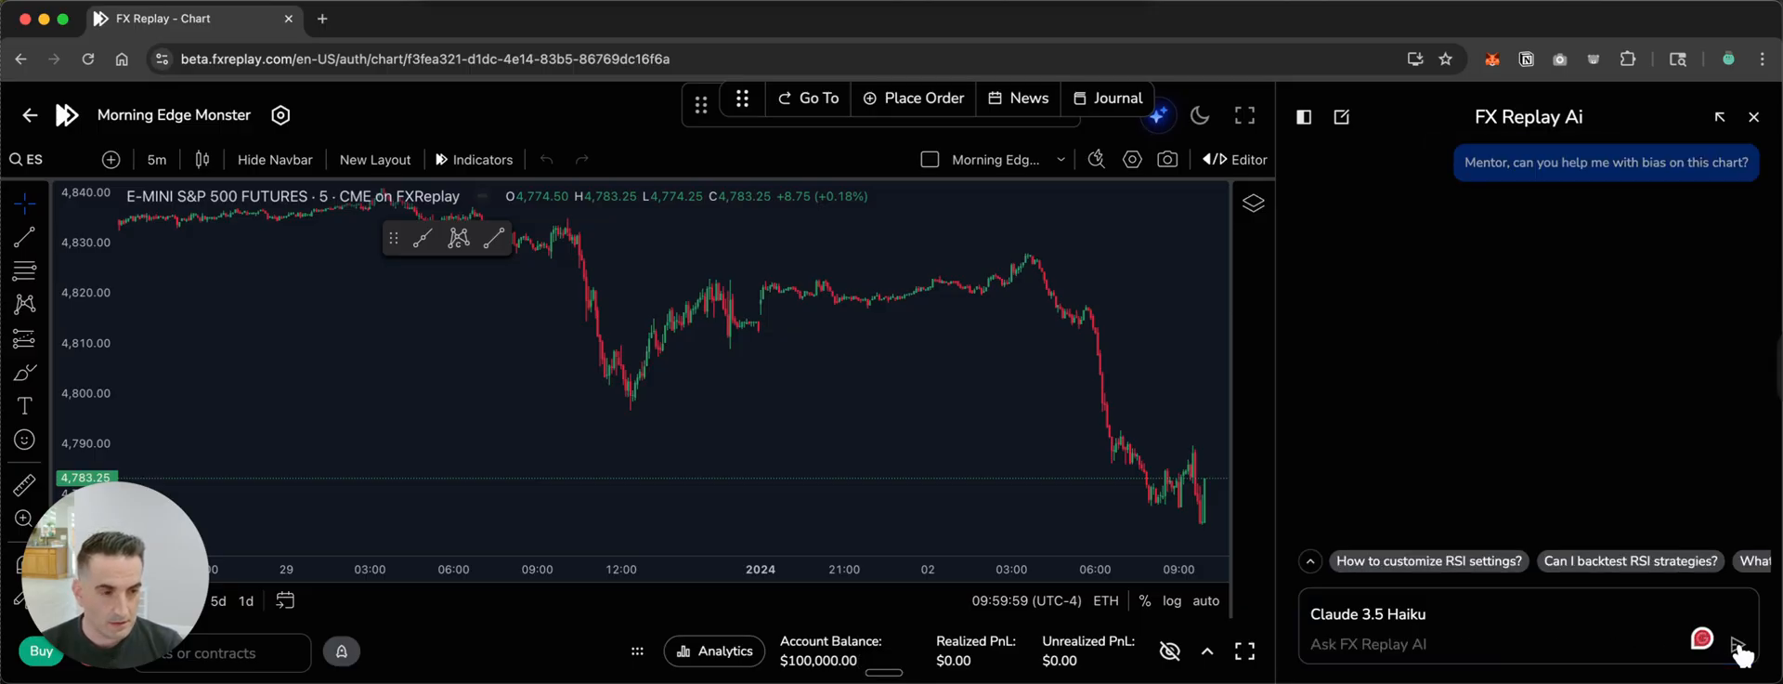
Ask the mentor for its bias on the E-mini S&P chart and read the bearish analysis.
left_click(1739, 645)
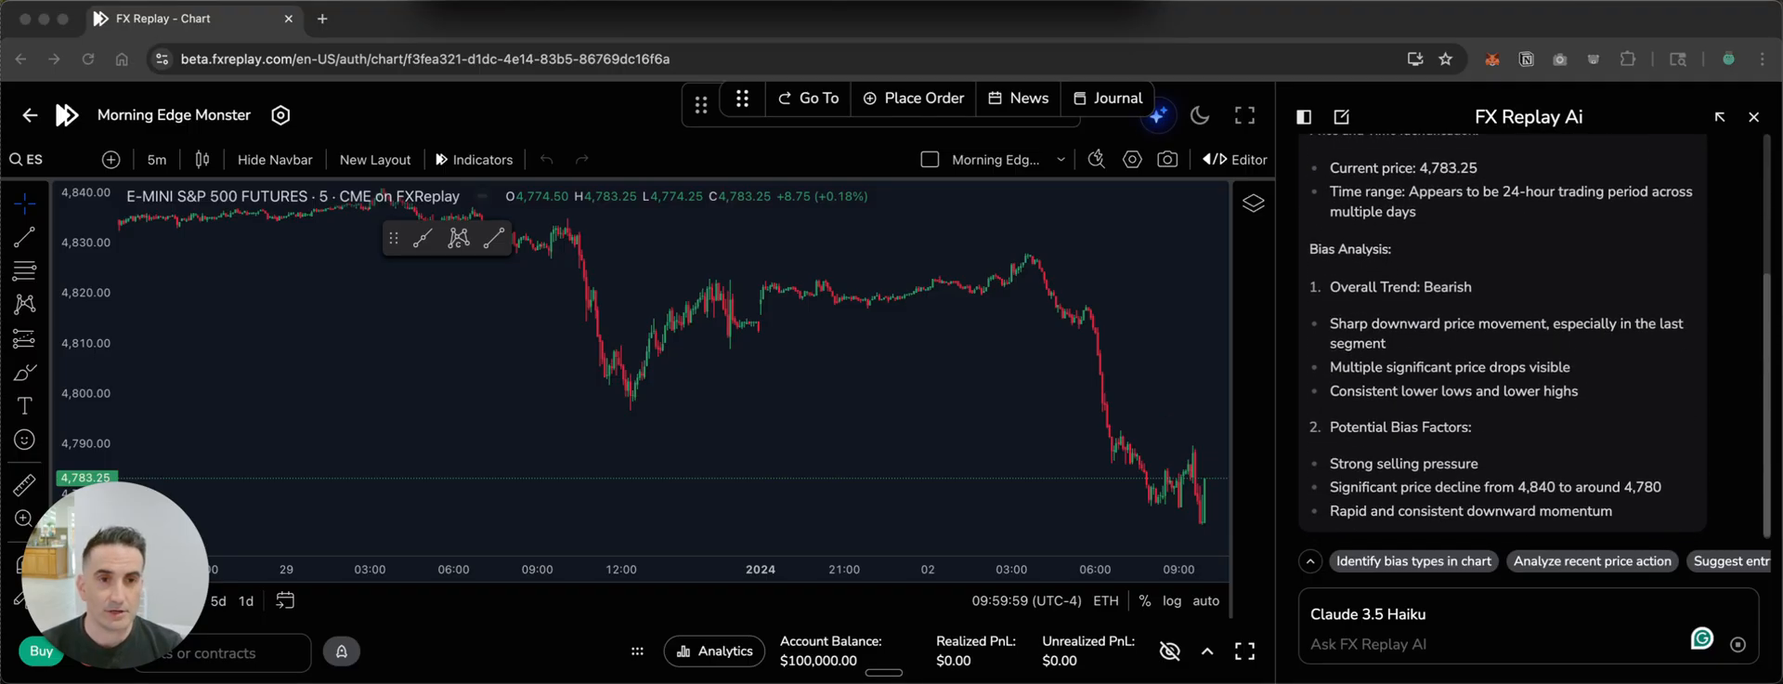
scroll("down", 3)
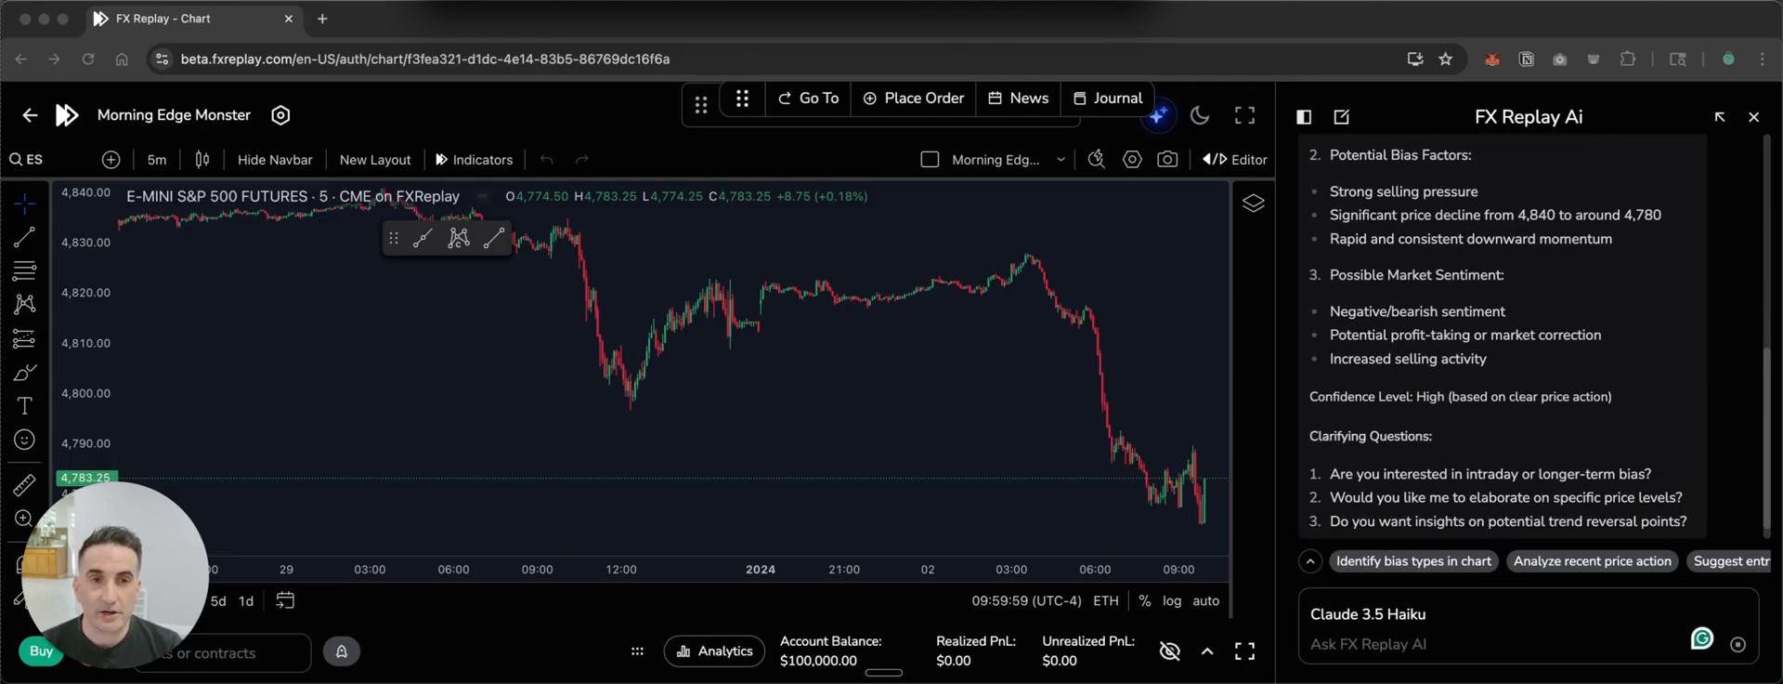
scroll("down", 3)
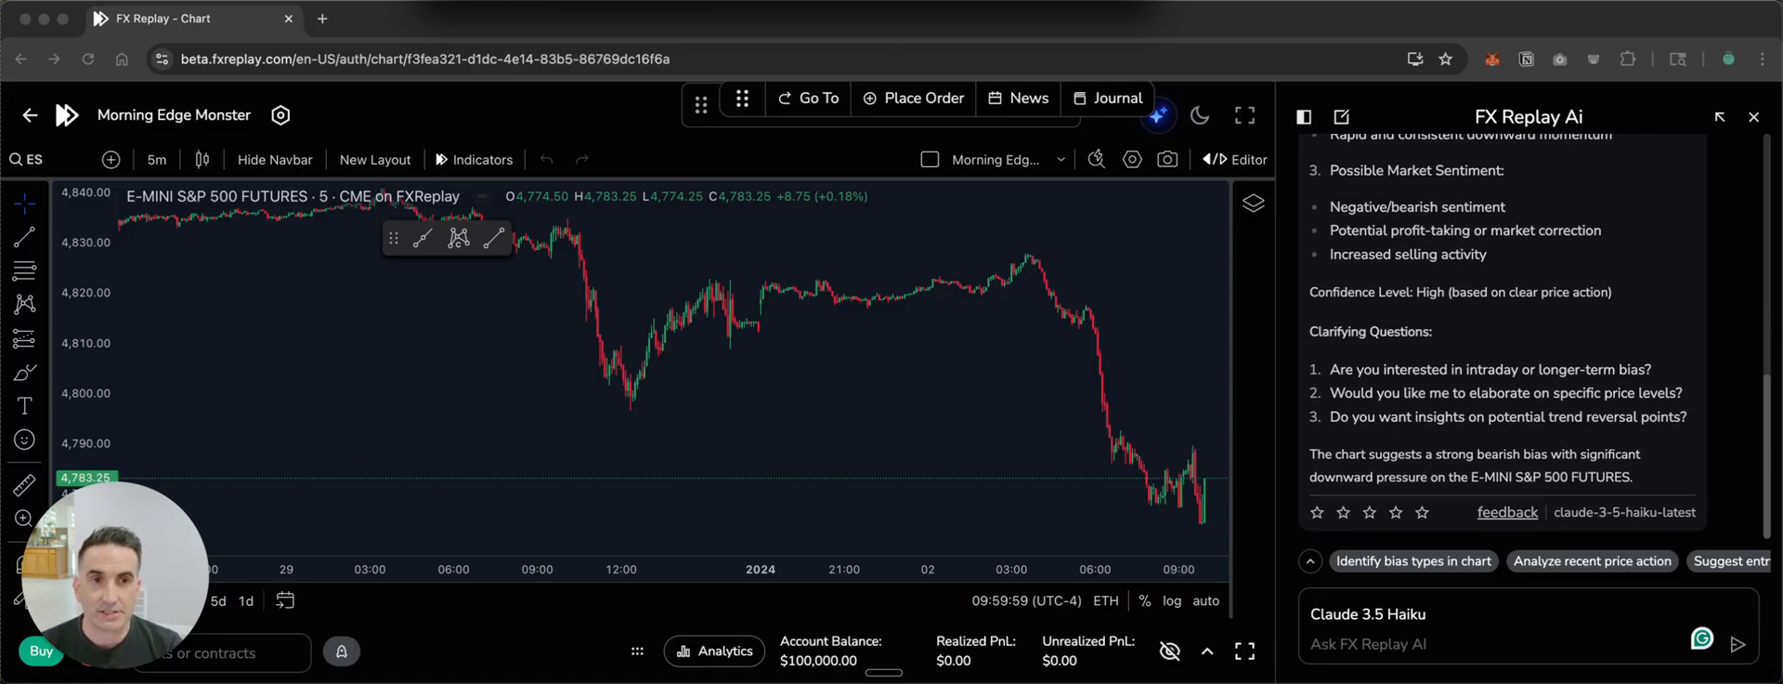